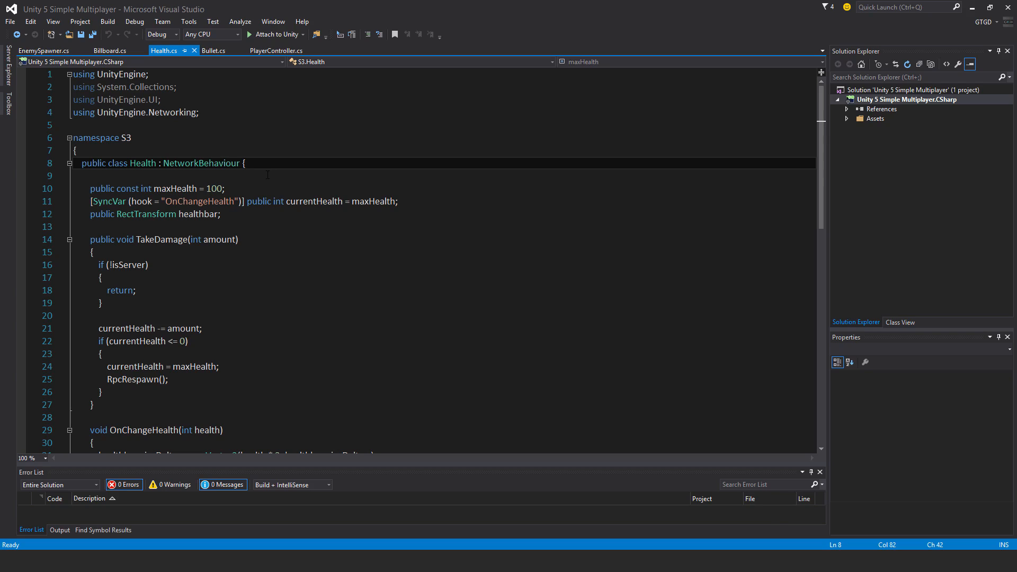
Declare 'public bool destroyOnDeath;' below the healthbar field in Health.cs
click(220, 214)
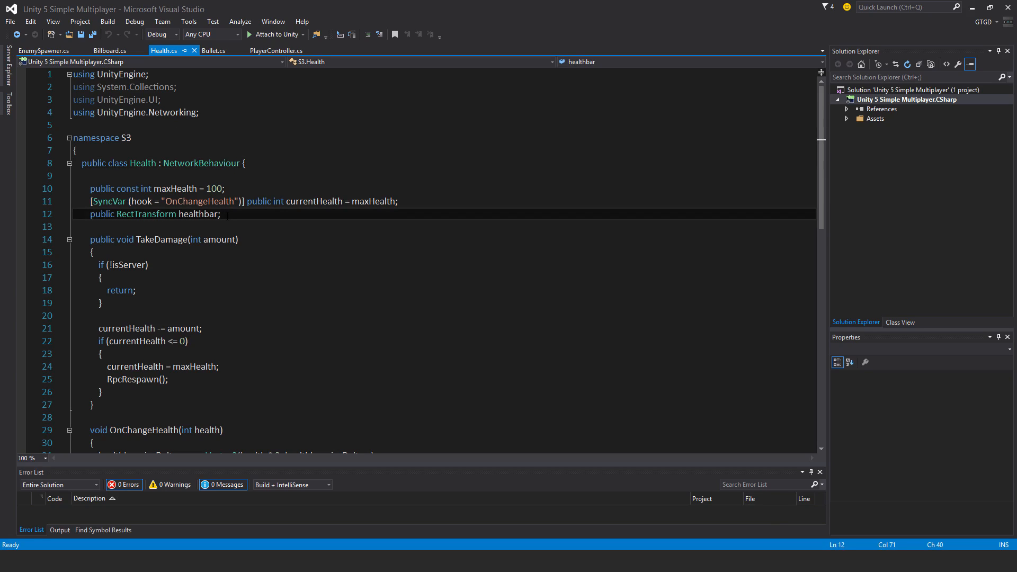
key(enter)
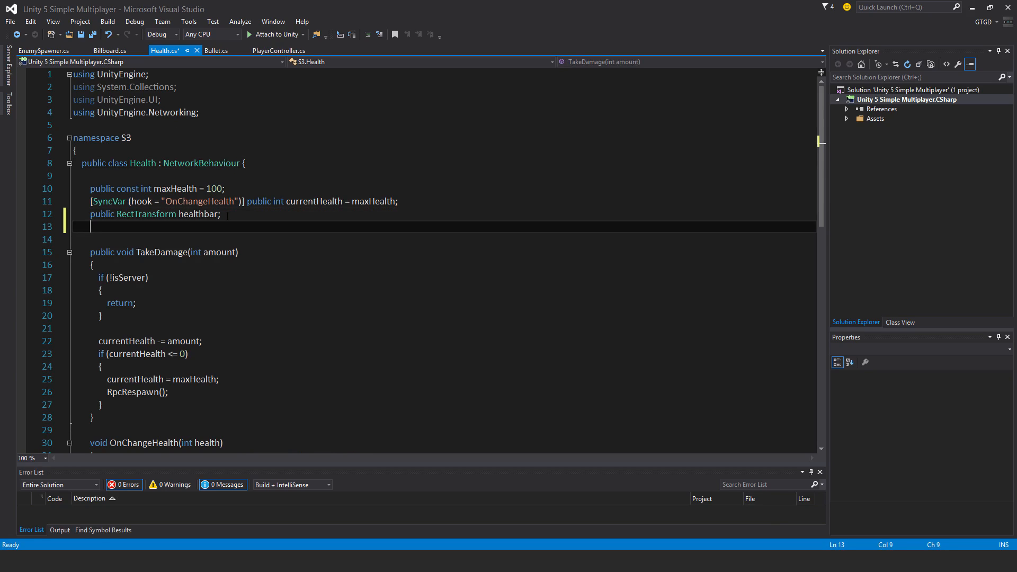
text(public)
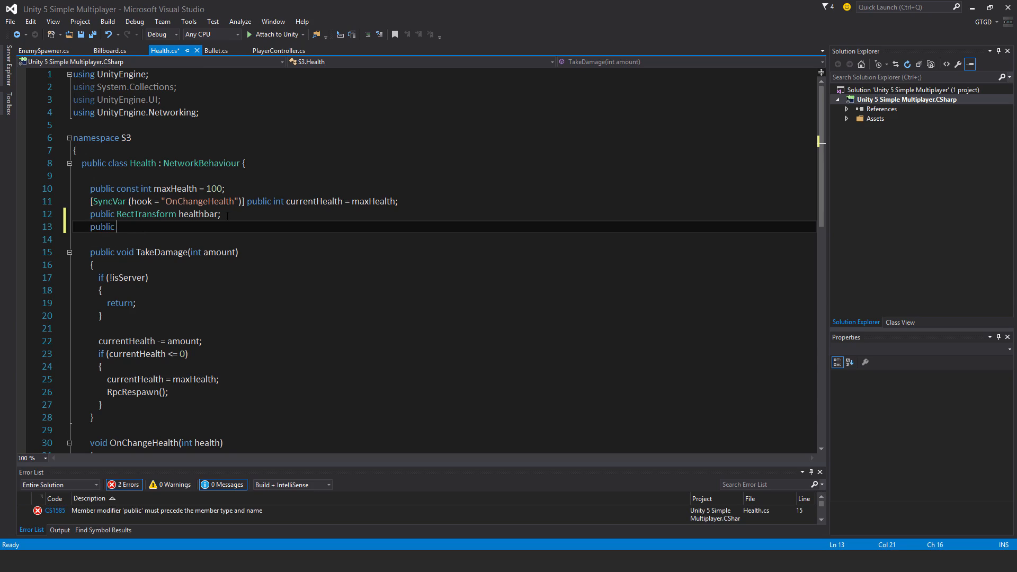
text(bool destroyOnDeath)
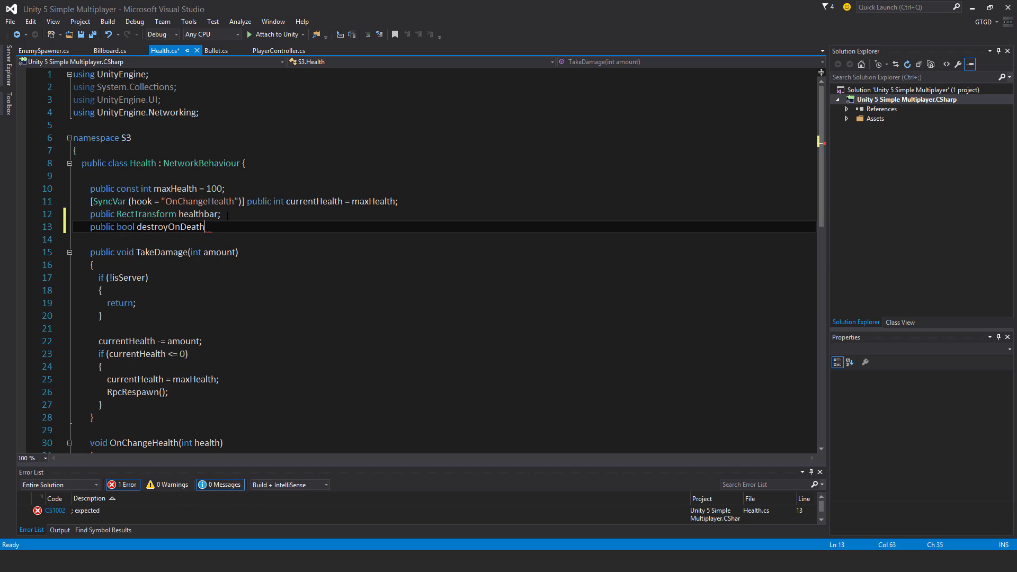
text(;)
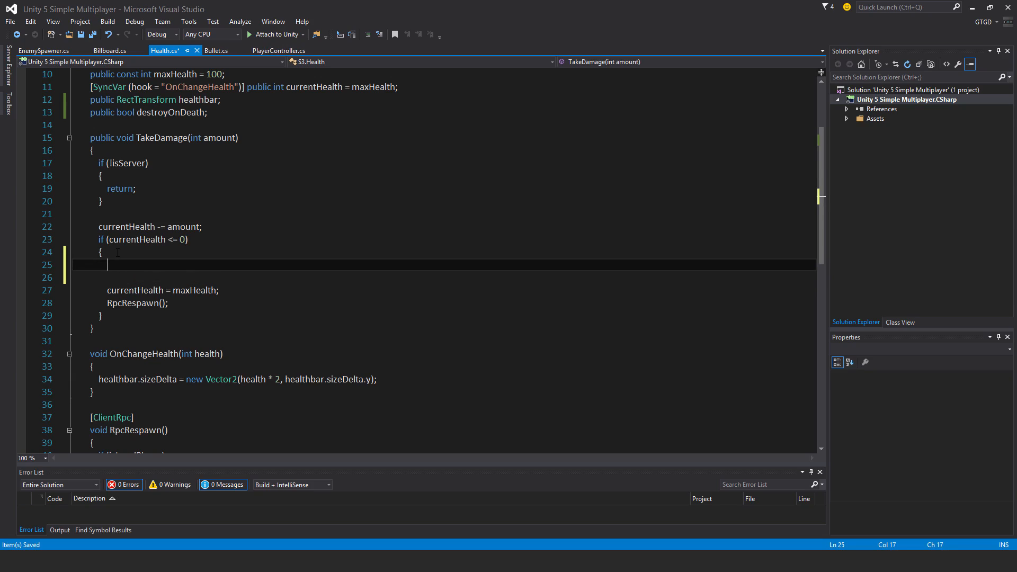
Add 'if (destroyOnDeath) { Destroy(gameObject); }' in the zero-health branch and begin an else clause
text(if(destroyOnDeath)
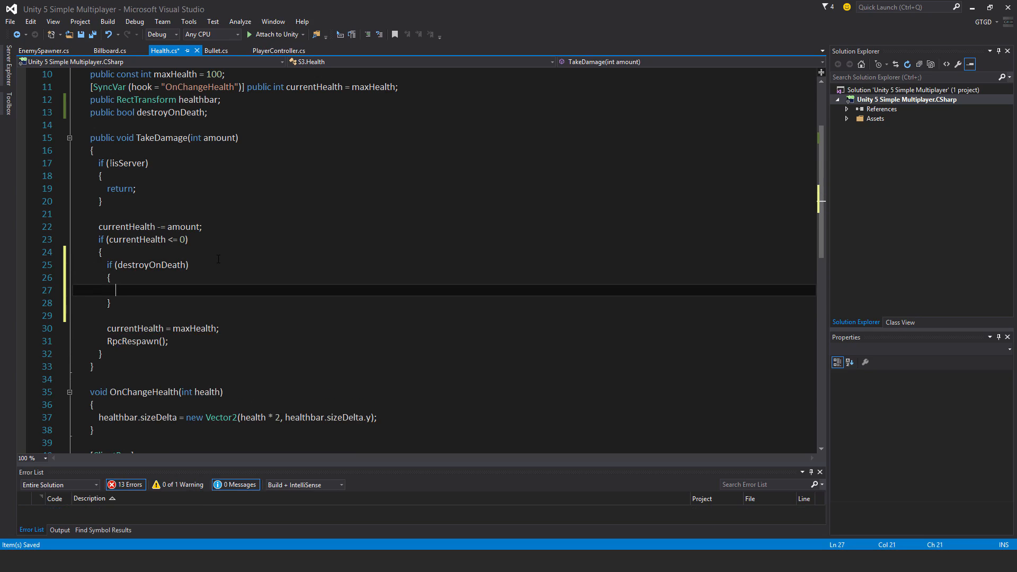
text(Destroy(gameObject);)
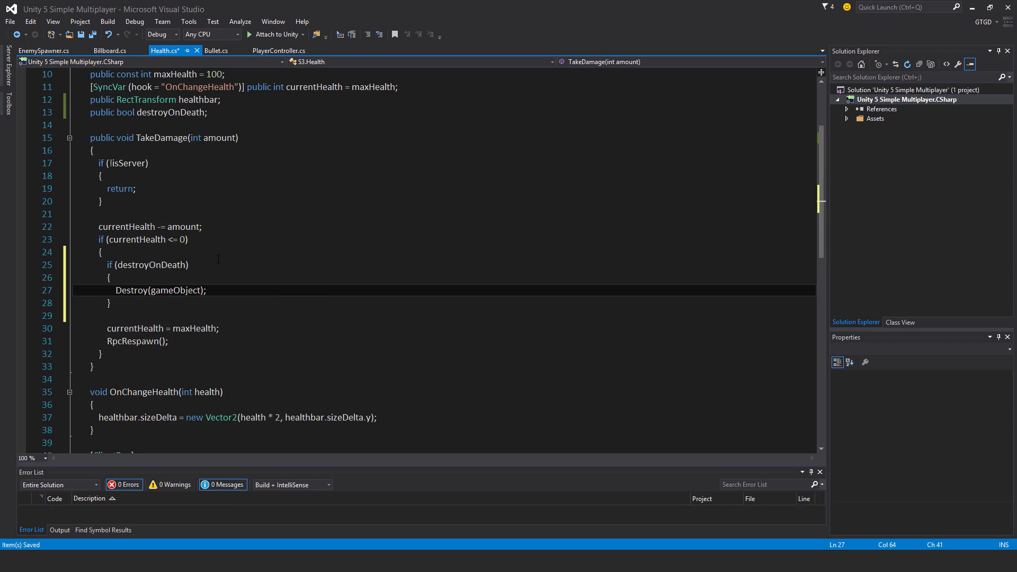
mouse_move(169, 290)
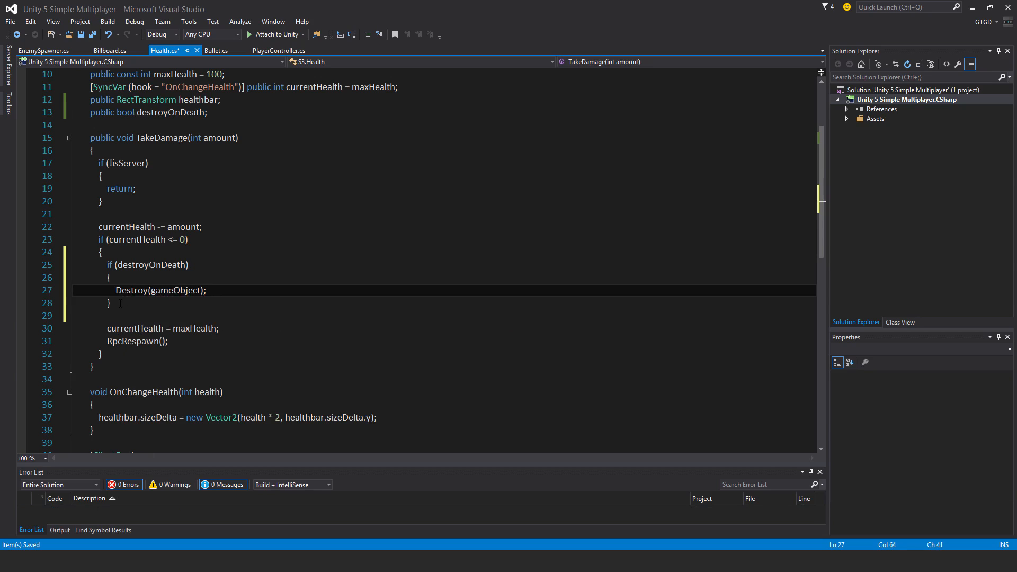
key(Enter)
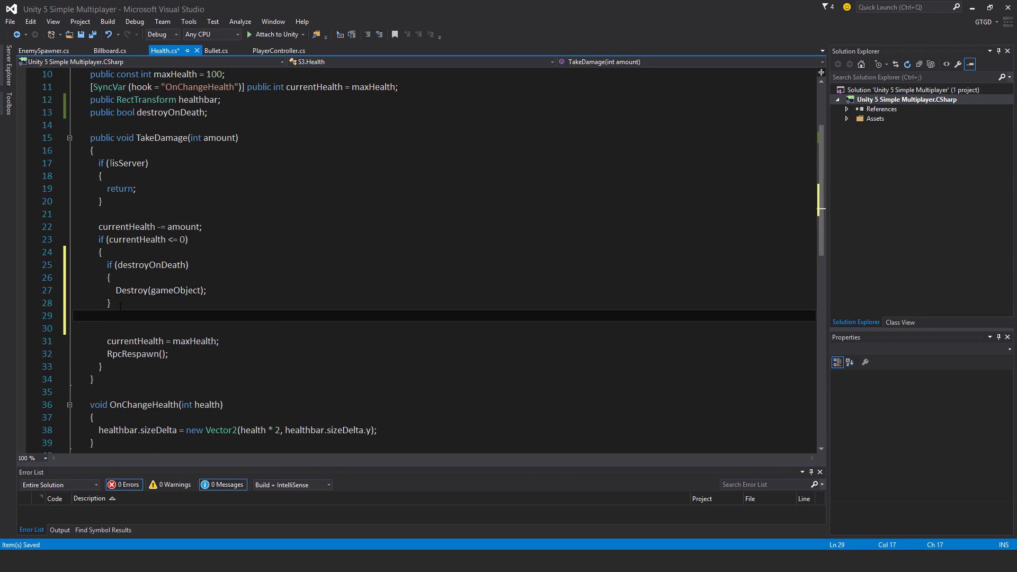
text(else)
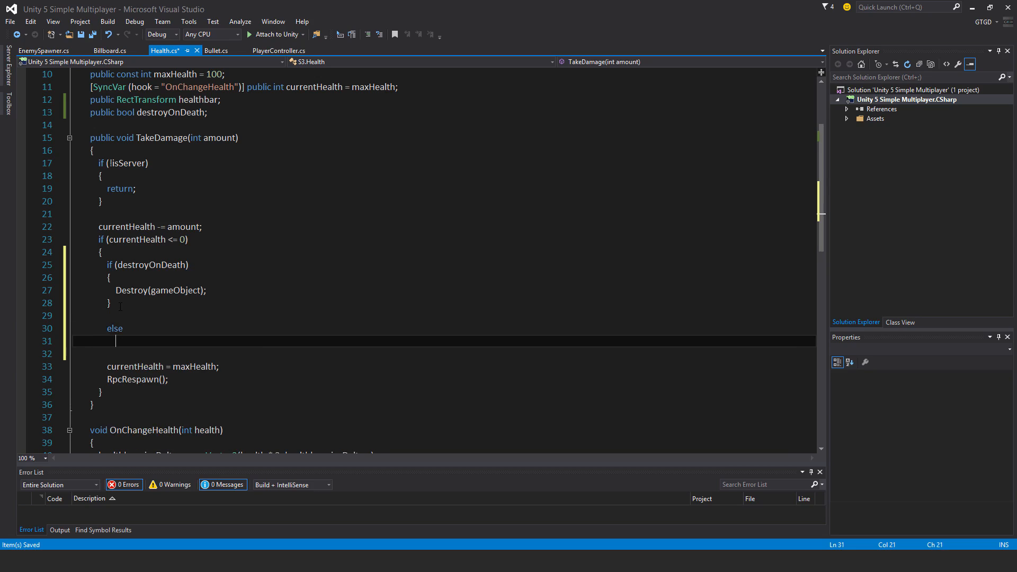
key(Enter)
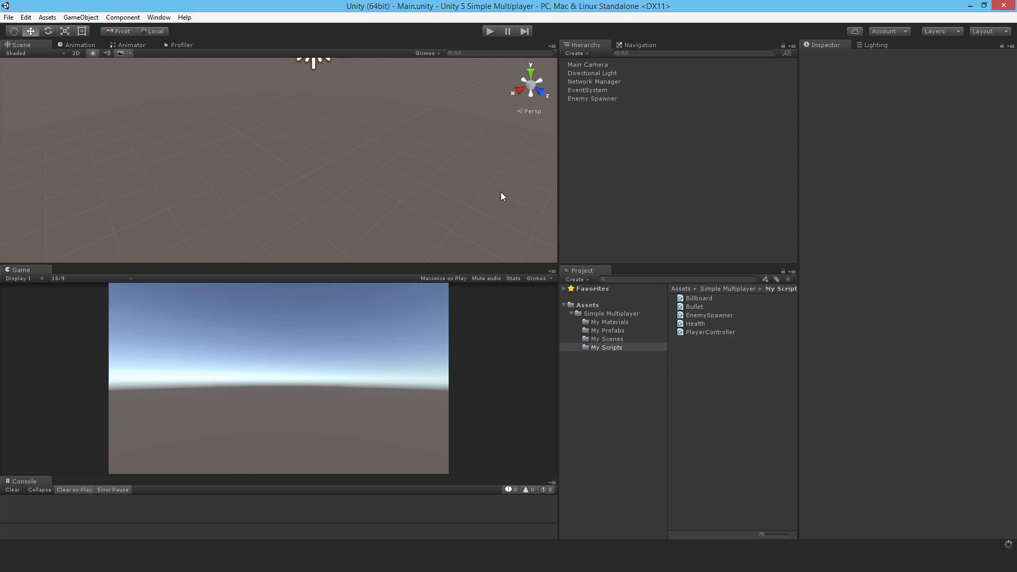
mouse_move(597, 335)
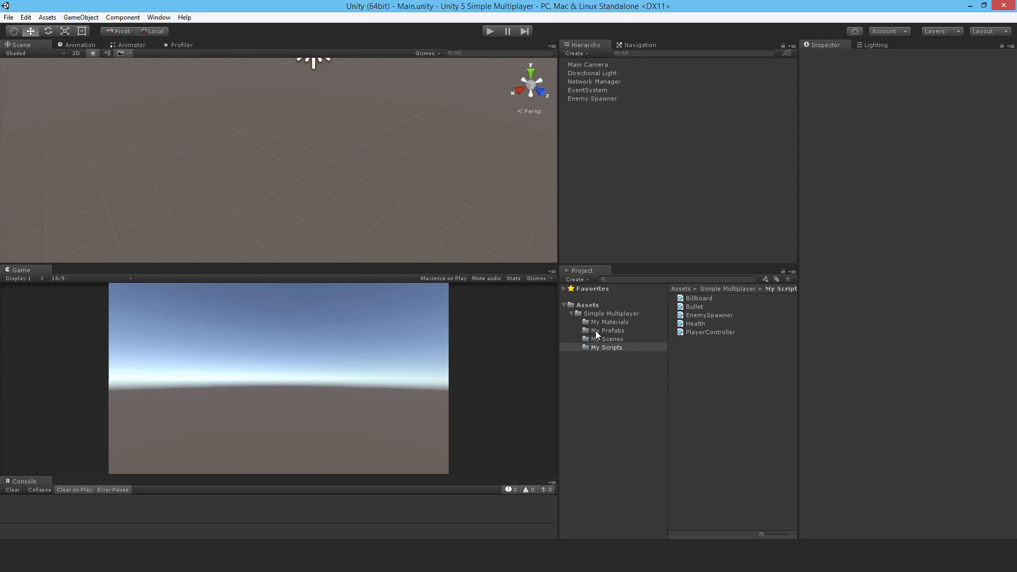
Enable Destroy On Death on the Enemy prefab's Health component and enter Play mode
click(695, 306)
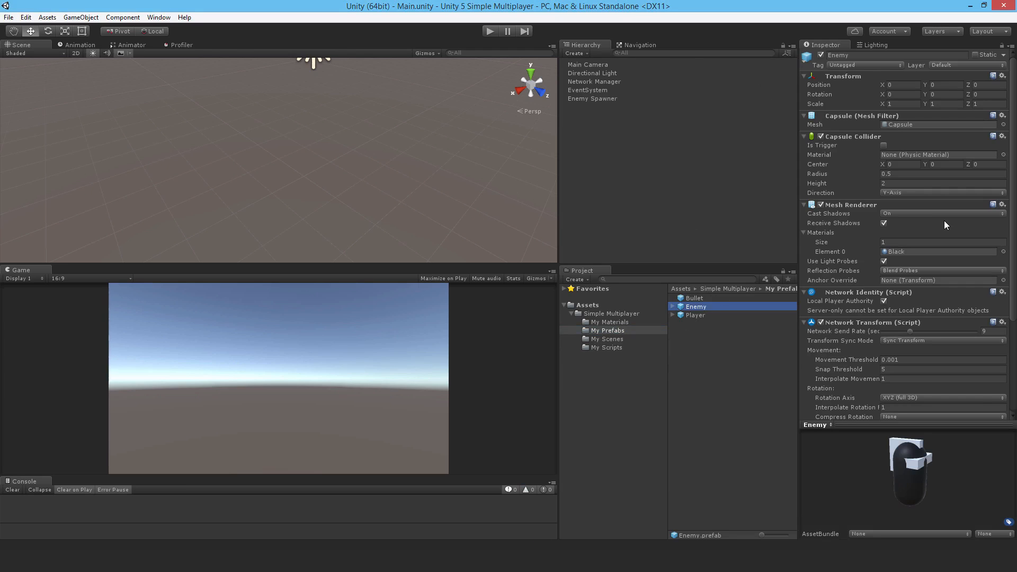
scroll(down, 3)
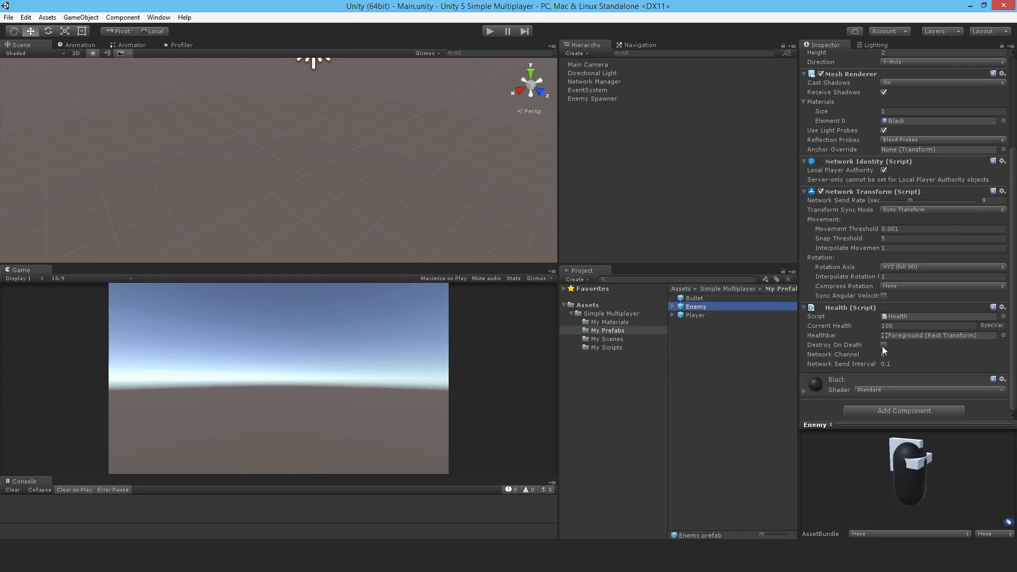
click(884, 344)
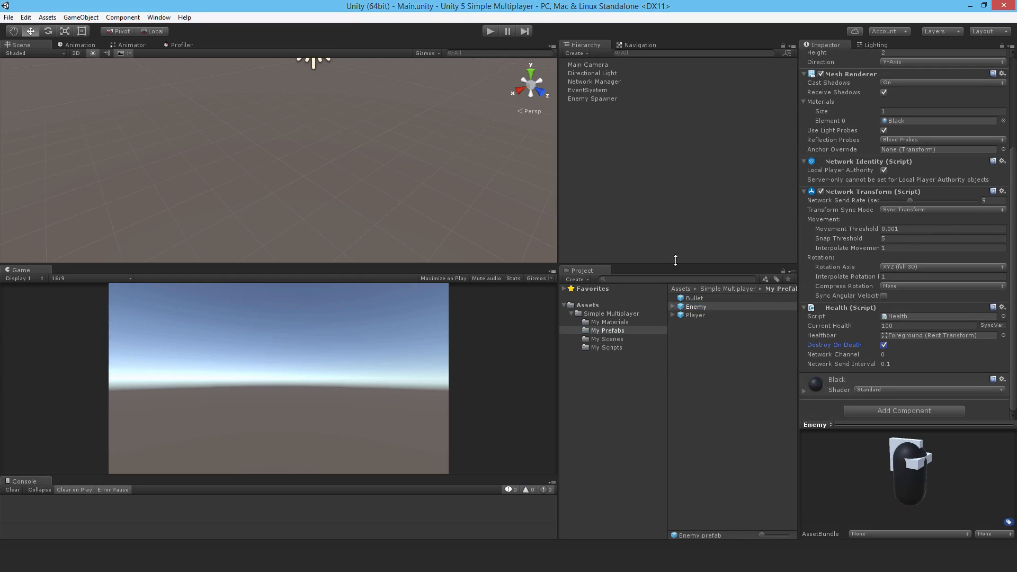
click(490, 30)
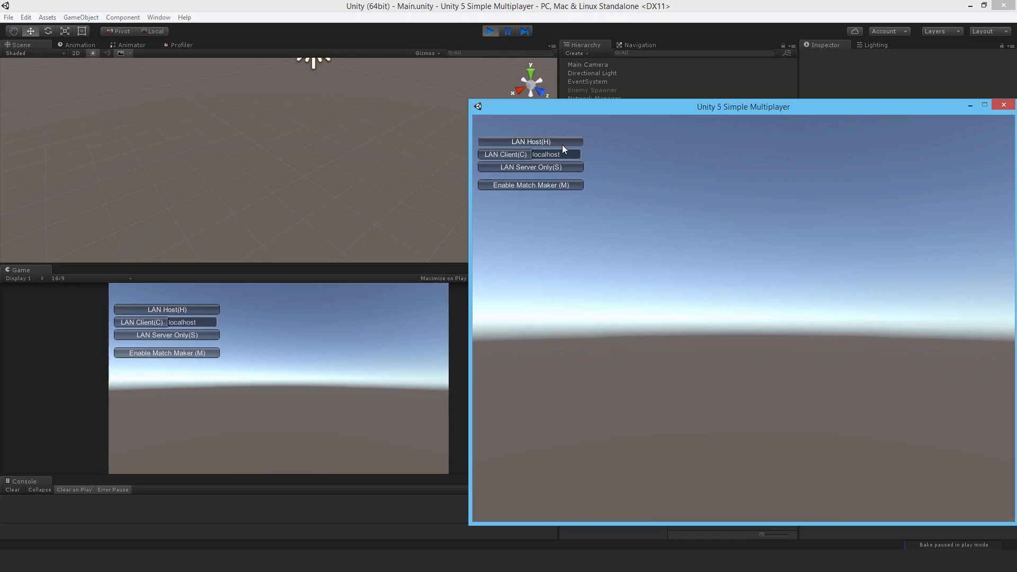
Host a LAN game in the standalone build and join it as a client from the editor
click(530, 140)
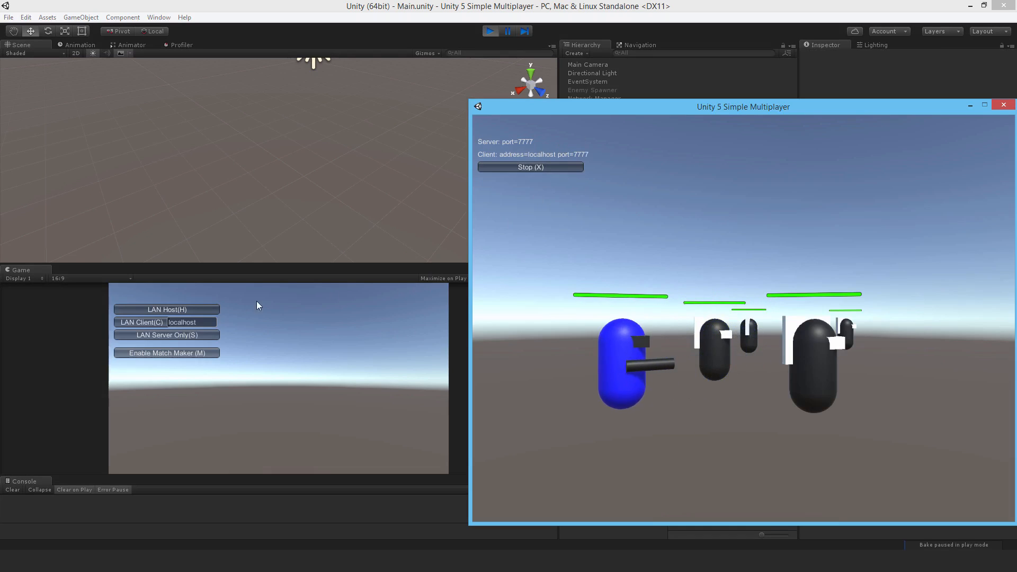
click(1003, 105)
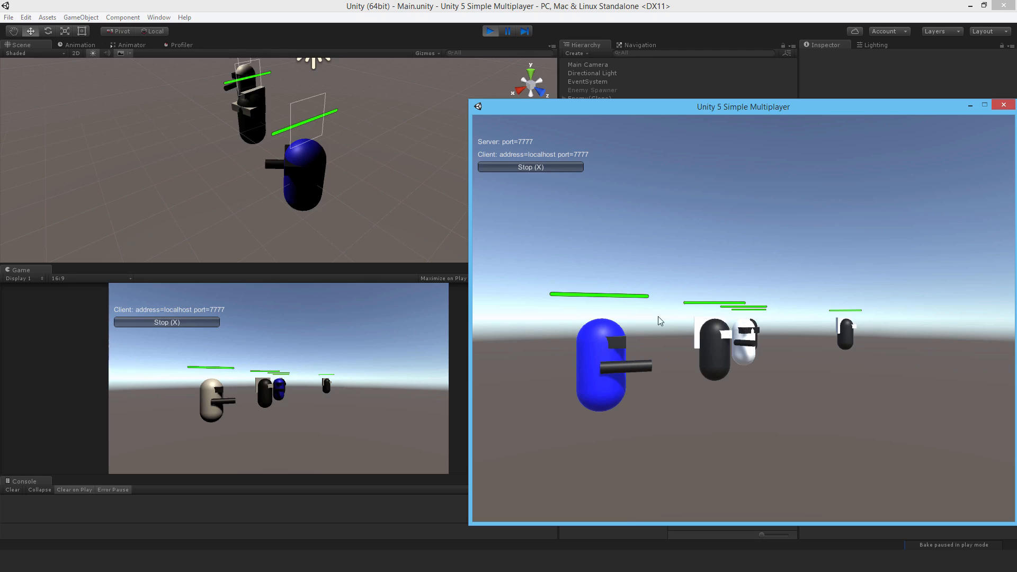
mouse_move(595, 237)
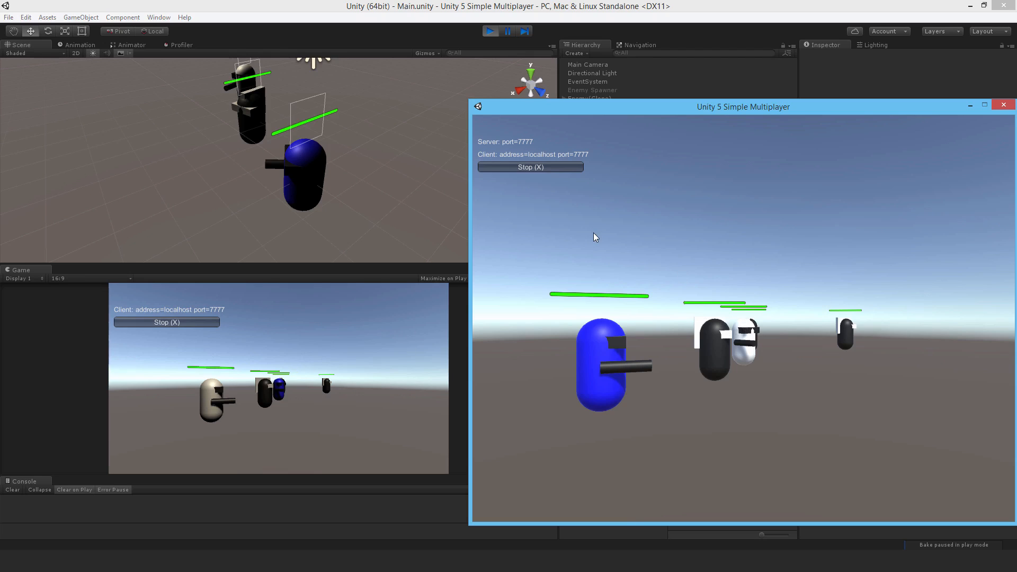
mouse_move(579, 235)
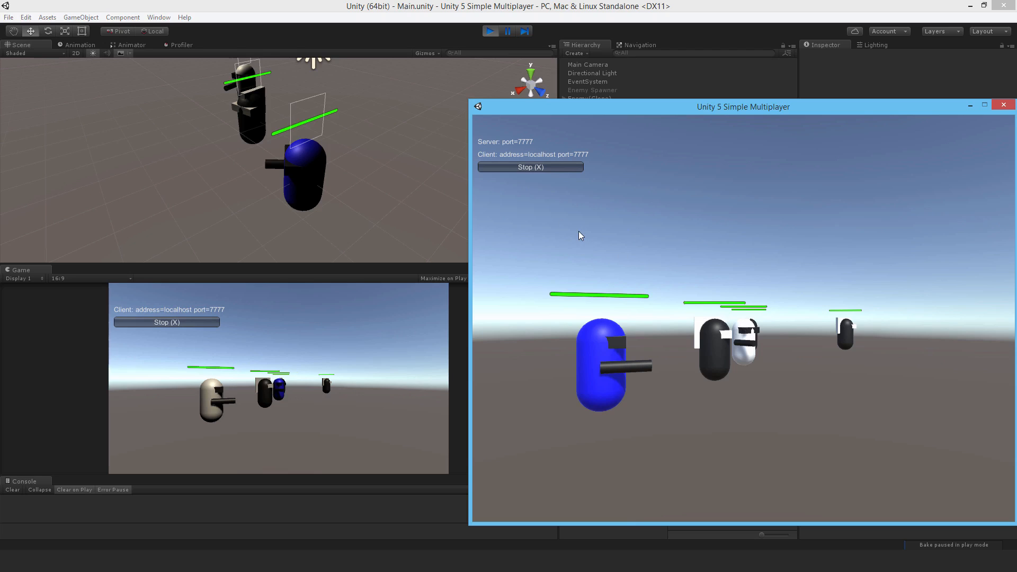
mouse_move(573, 256)
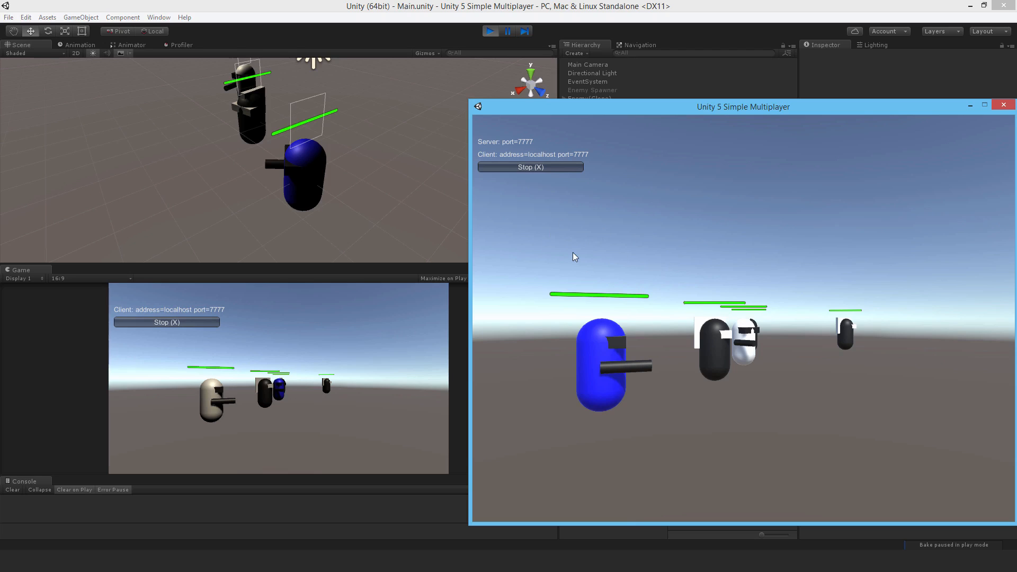